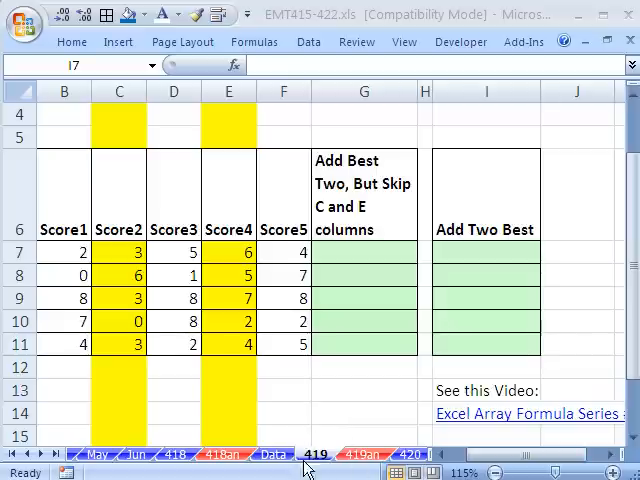
mouse_move(181, 131)
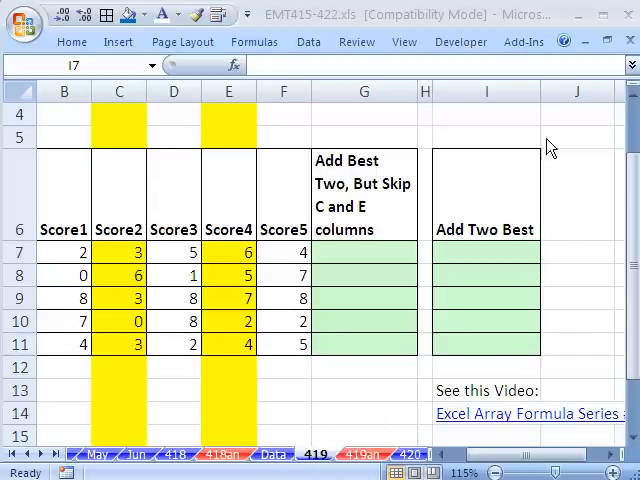
- Select cell I7 in the Add Two Best column and begin a =SUM( formula
drag(485, 257, 485, 276)
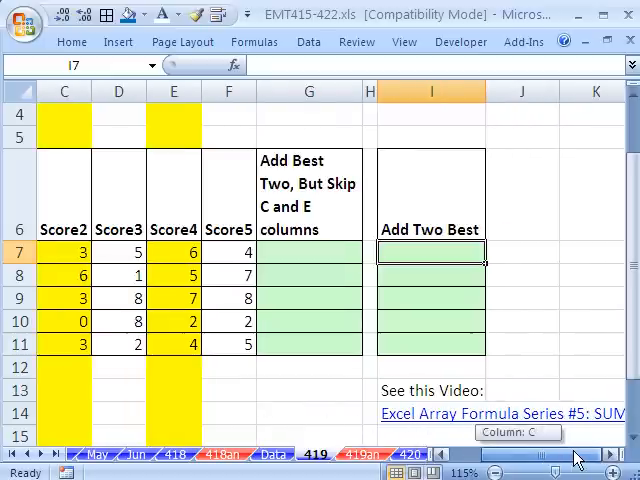
scroll(right, 3)
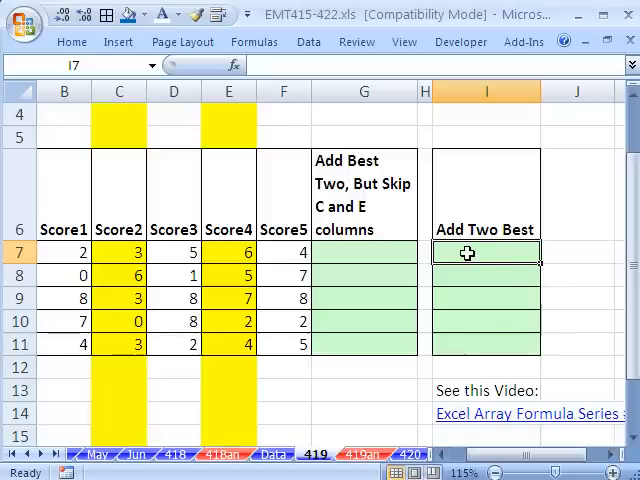
text(=SUM()
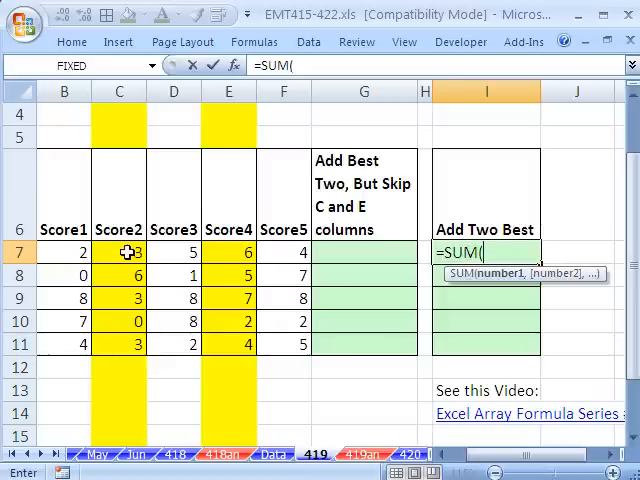
- Nest LARGE over scores B7:F7 with the array constant for the top two
click(228, 251)
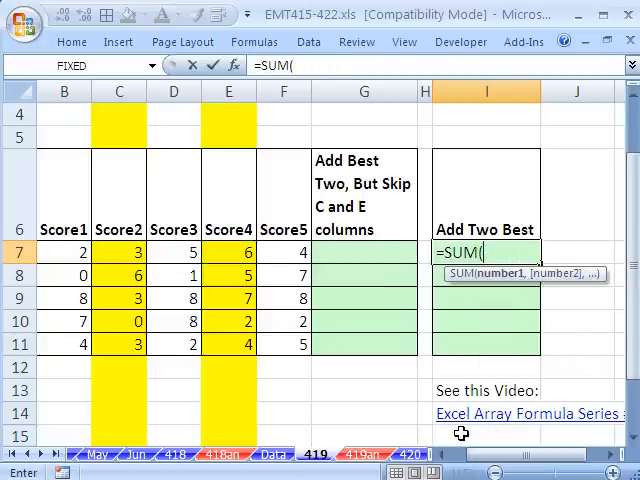
text(larg)
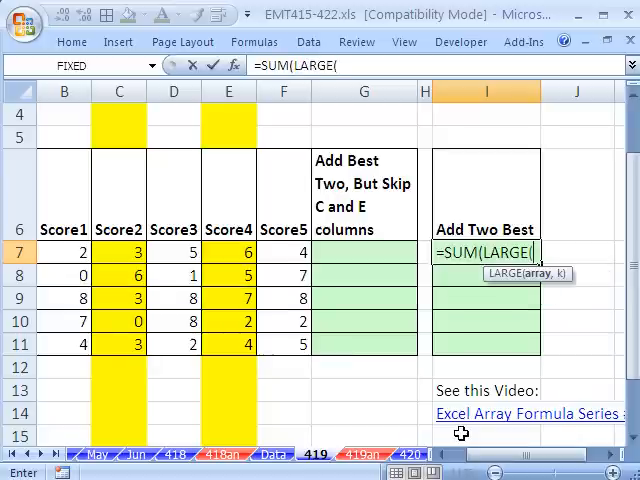
drag(64, 251, 283, 251)
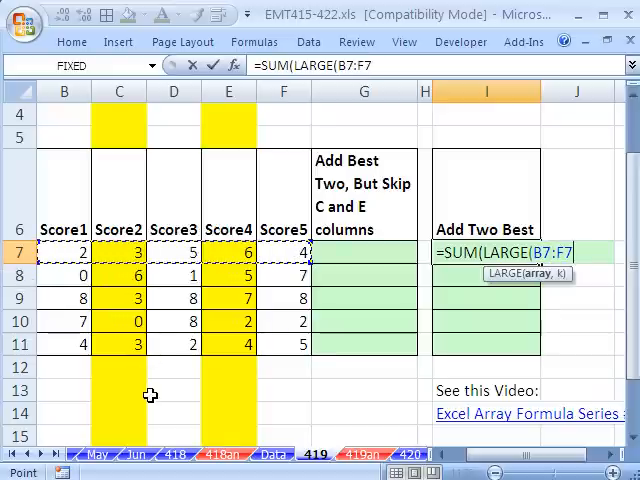
text(,)
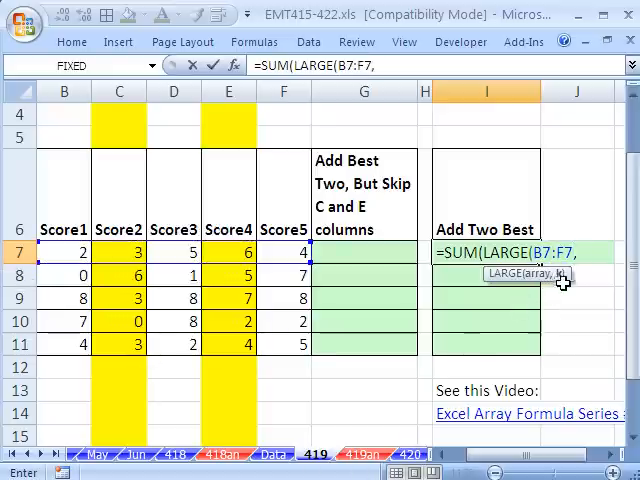
text(1)
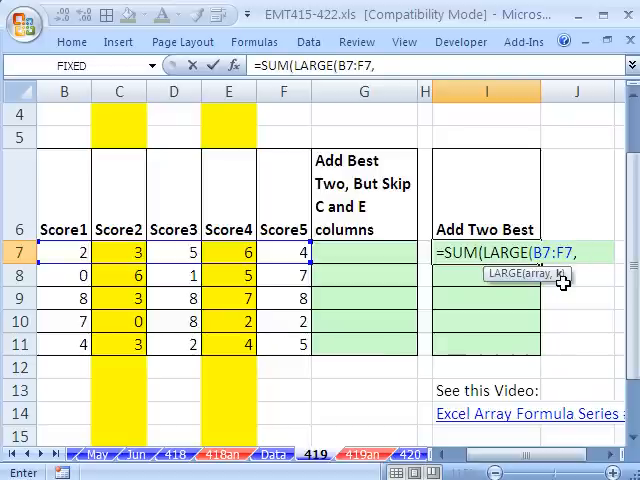
text({1,2)
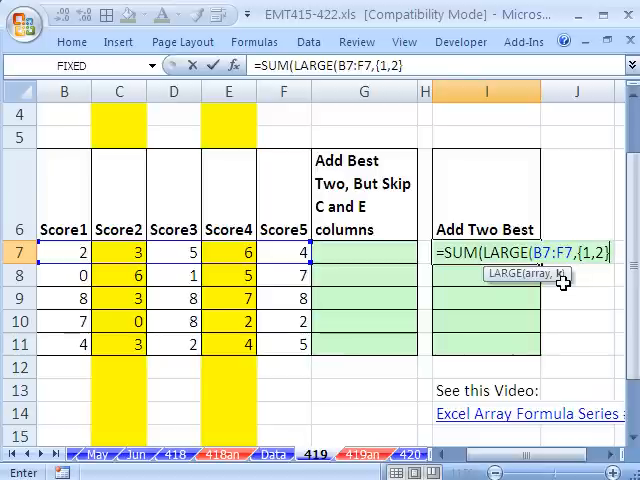
mouse_move(497, 284)
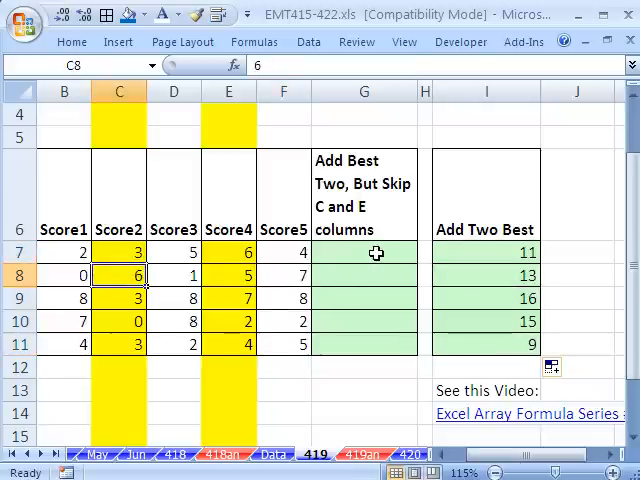
- Pick G7, highlight skipped columns E and C, then begin =SUM( in G7
click(364, 252)
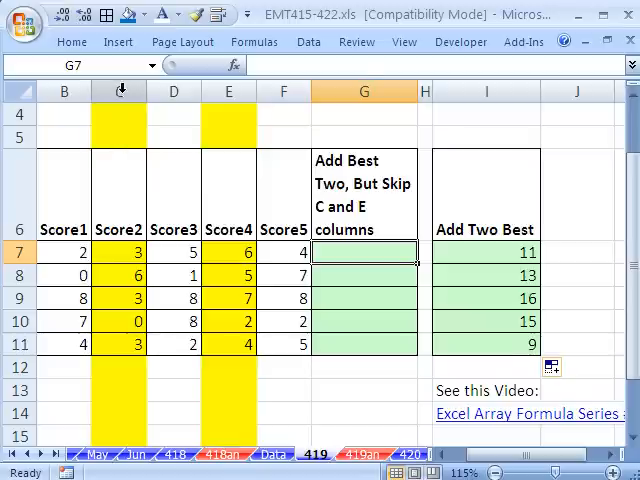
click(228, 91)
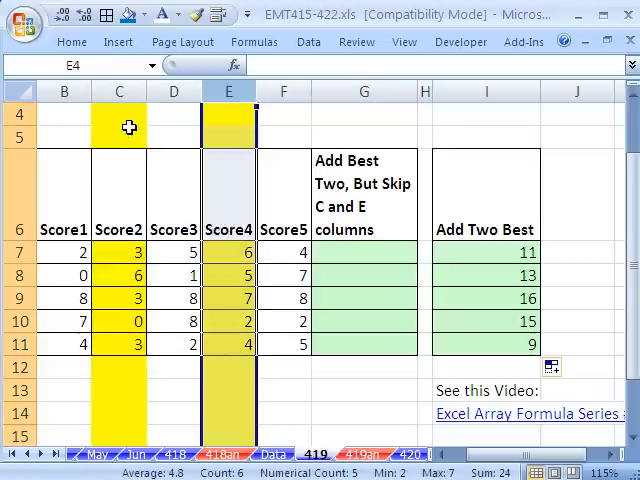
click(119, 91)
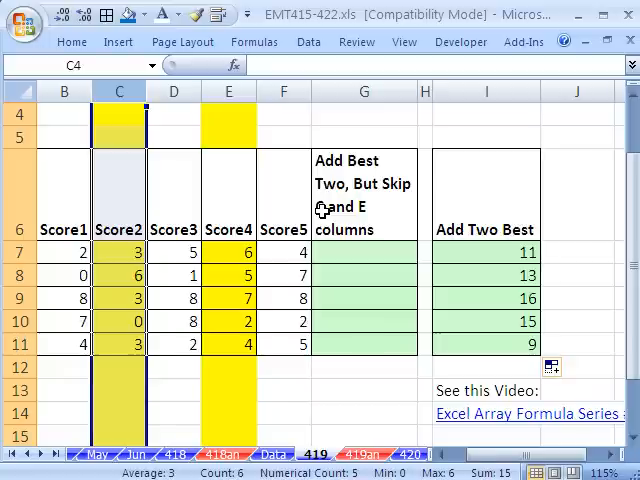
mouse_move(388, 258)
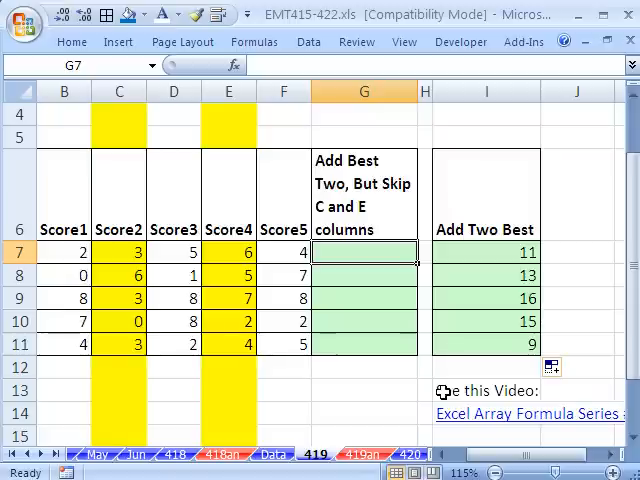
text(=SUM()
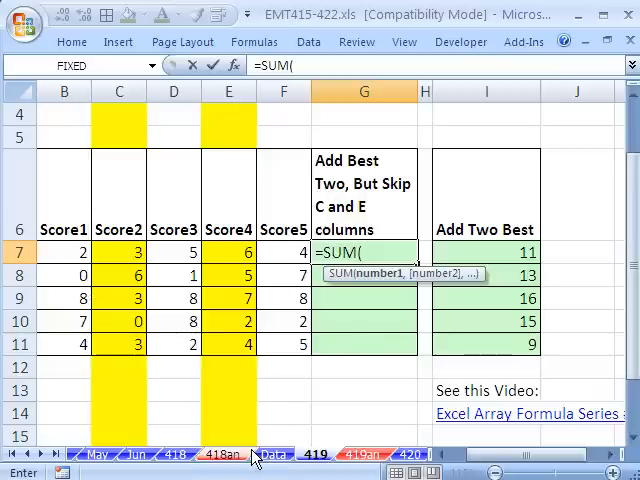
- Add LARGE with an IF test excluding column number 3 in G7
text(larg)
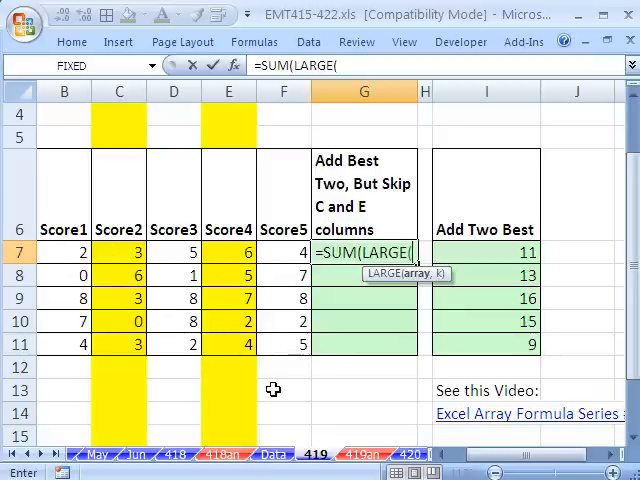
text(IF(c)
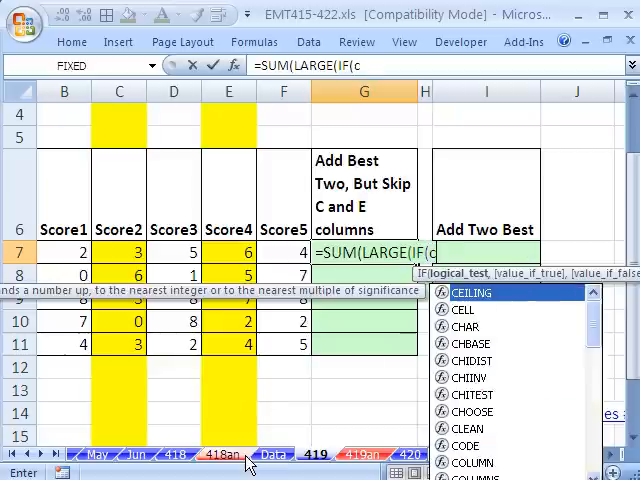
text(OLUMN(B7:F7)<>)
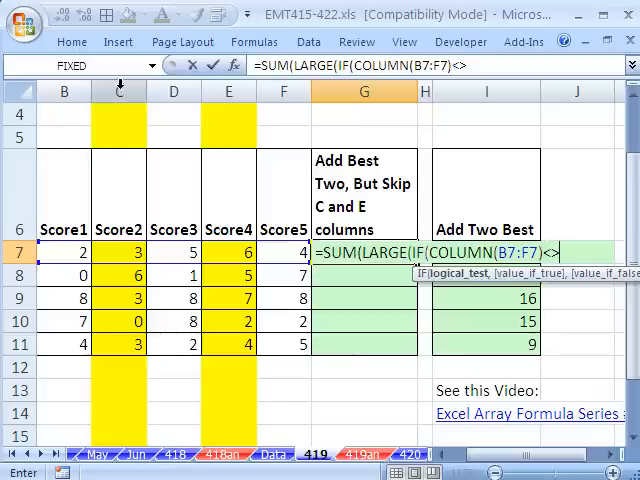
mouse_move(222, 302)
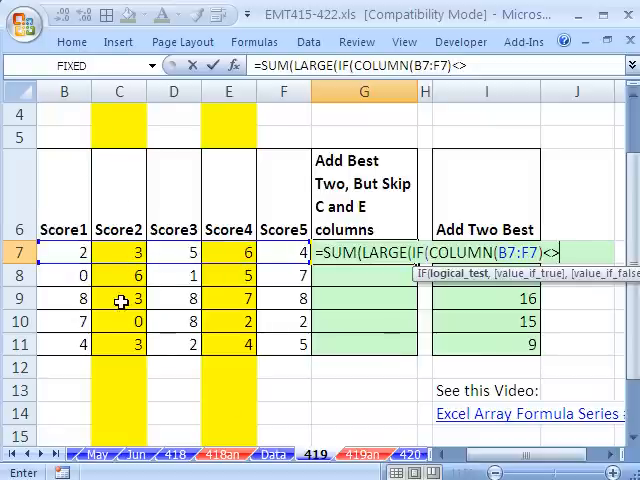
text(3)
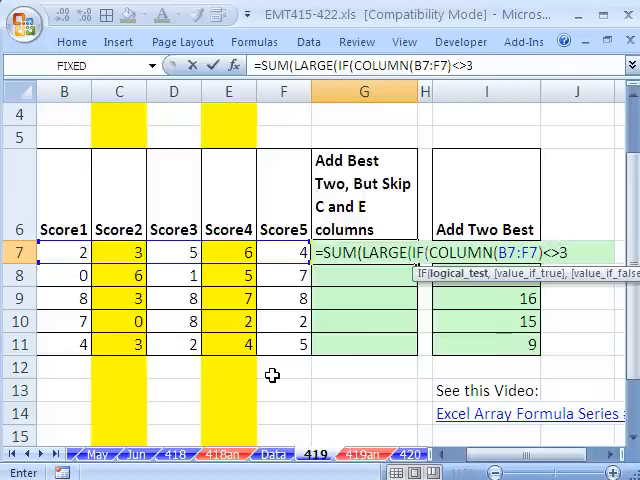
mouse_move(130, 337)
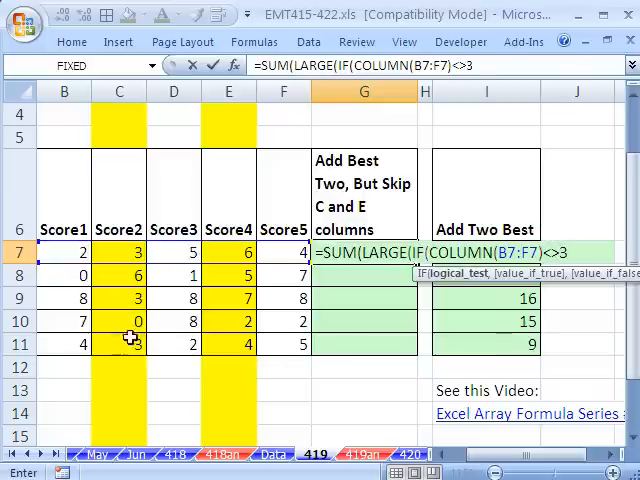
- Nest a second IF test excluding column number 5
text(,)
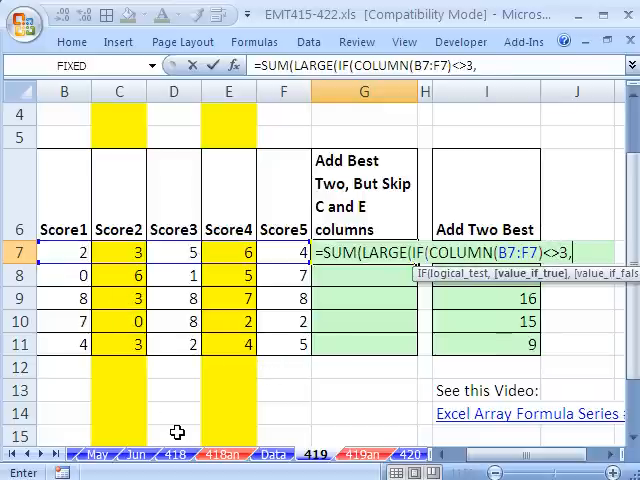
text(IF(c)
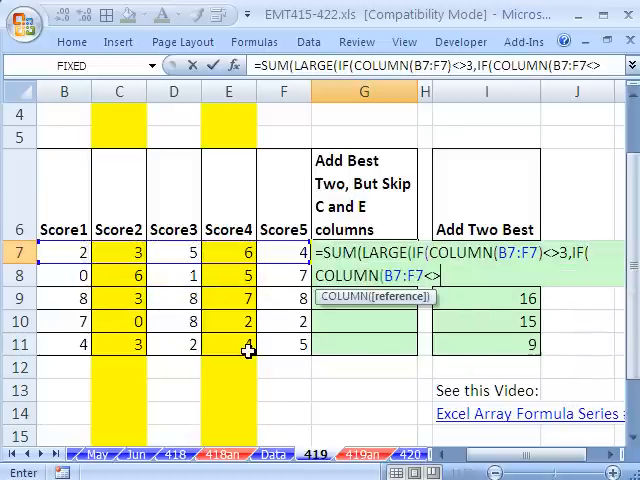
text(5)
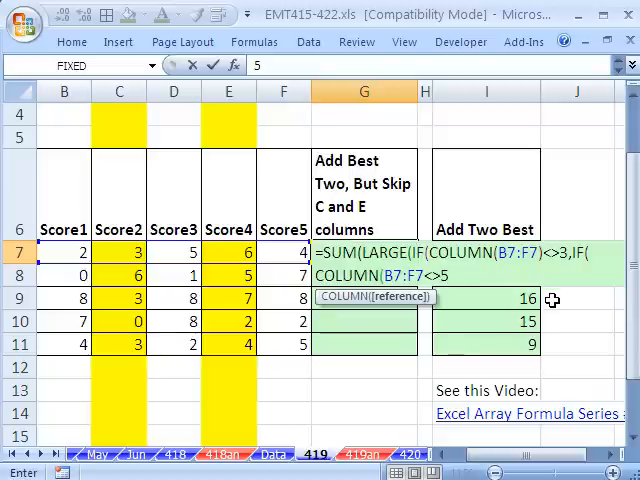
text(,)
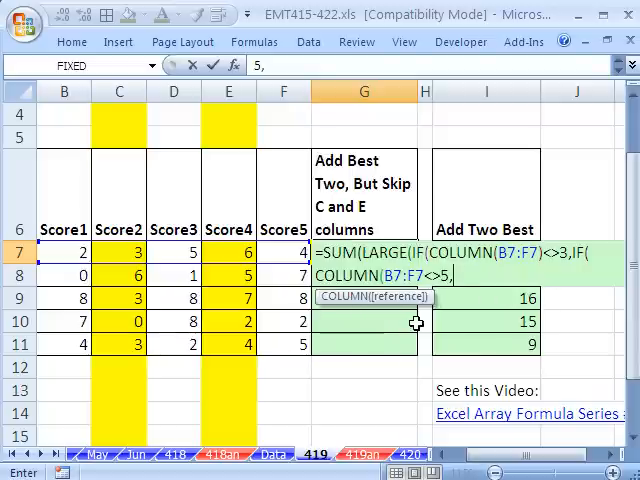
- Finish G7's formula so the IFs return B7:F7 and LARGE takes {1,2}
key(Backspace)
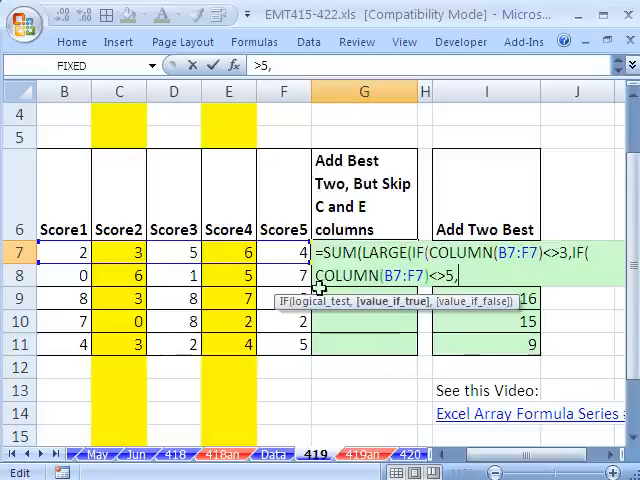
click(64, 252)
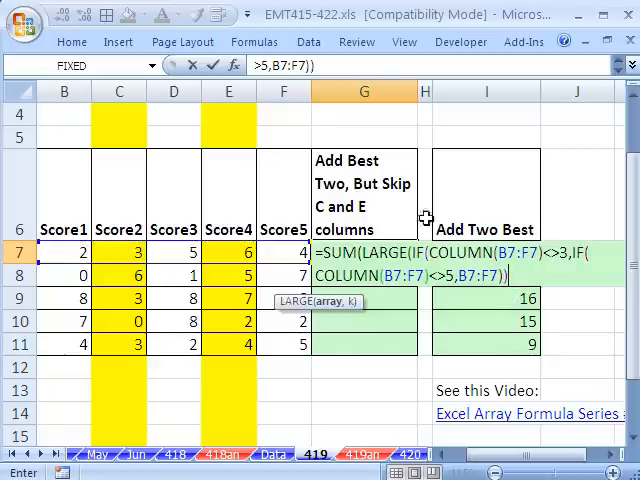
mouse_move(457, 320)
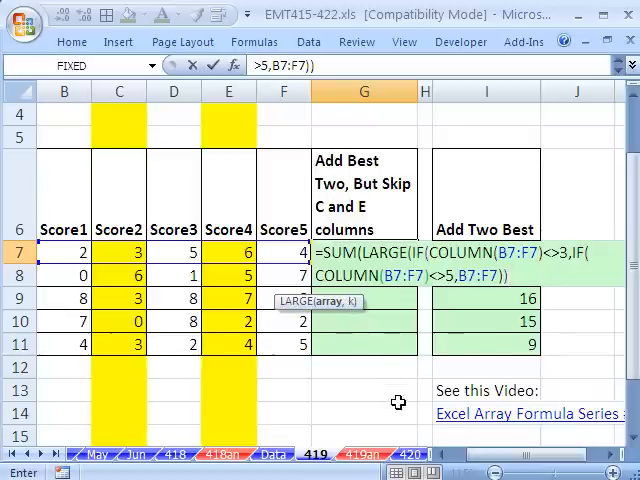
text(,)
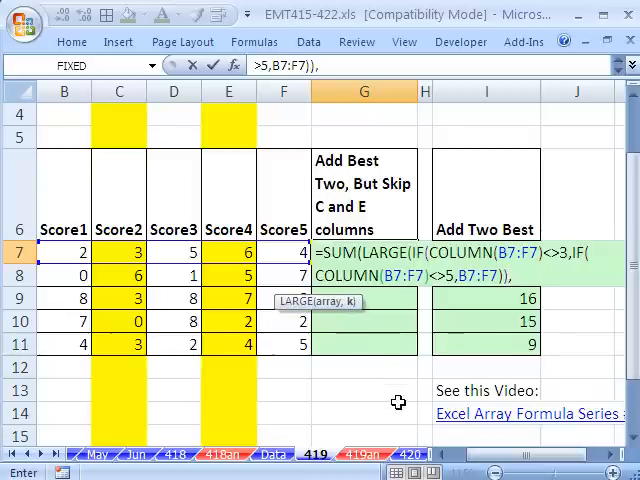
text({1)
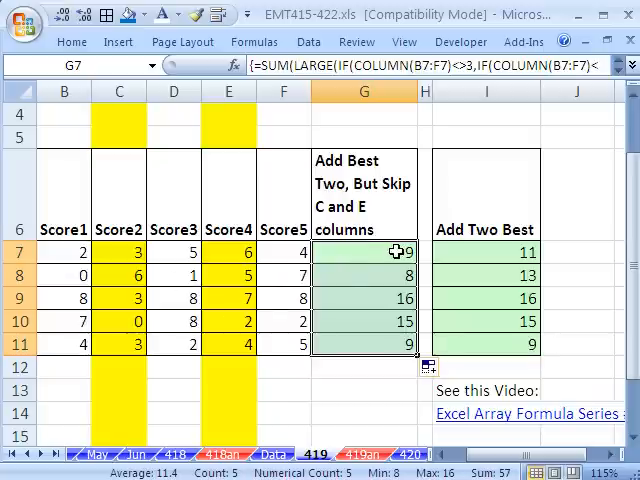
- Reopen the array-entered G7 formula for editing
double_click(363, 251)
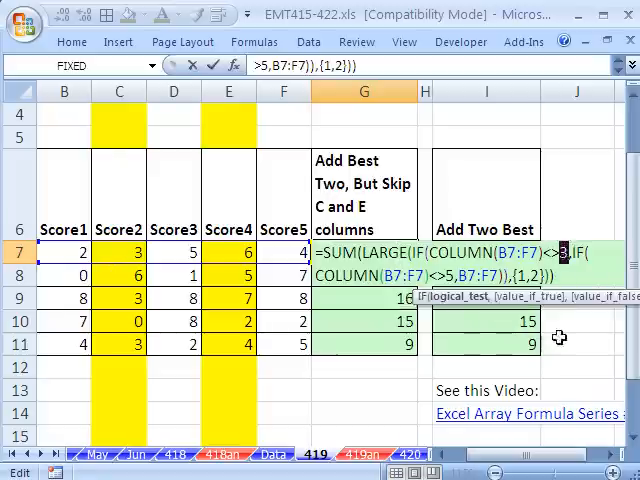
- Replace the hard-coded 3 with COLUMN(C7) in the G7 formula
text(c)
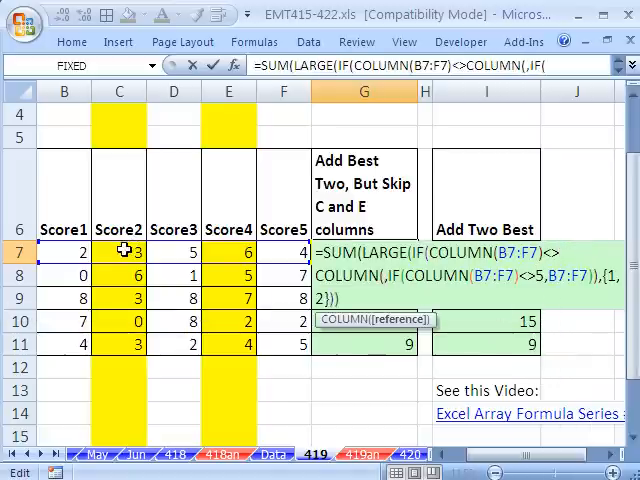
click(119, 250)
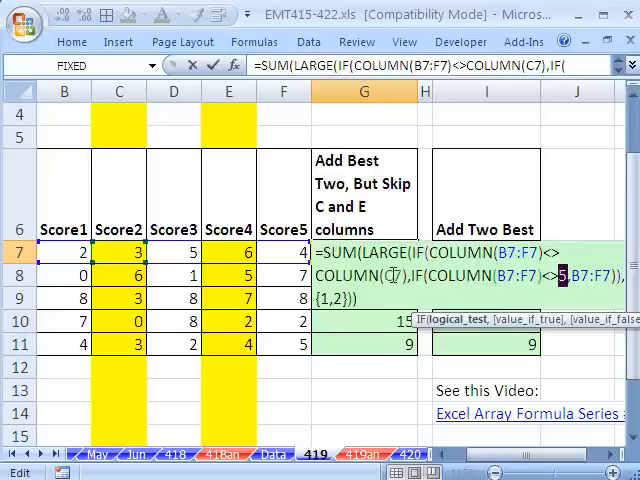
mouse_move(262, 332)
text(COLUMN(E7)
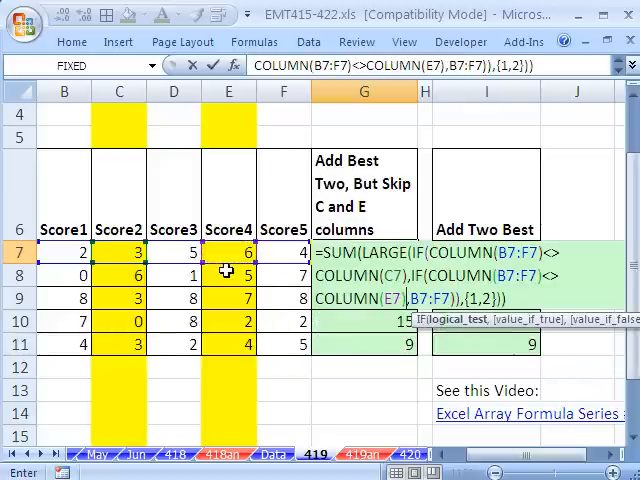
mouse_move(330, 300)
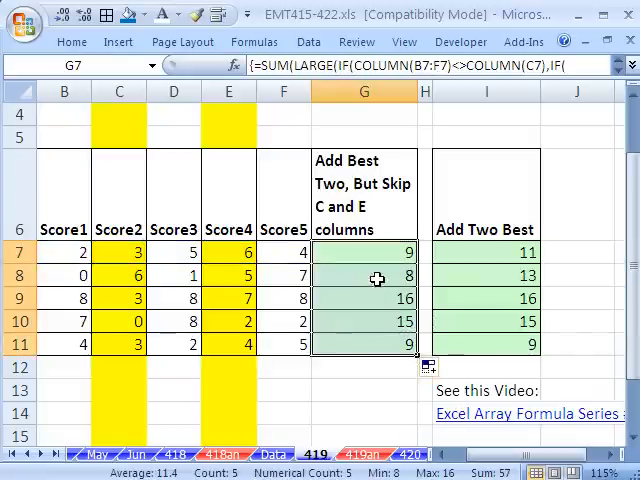
mouse_move(570, 309)
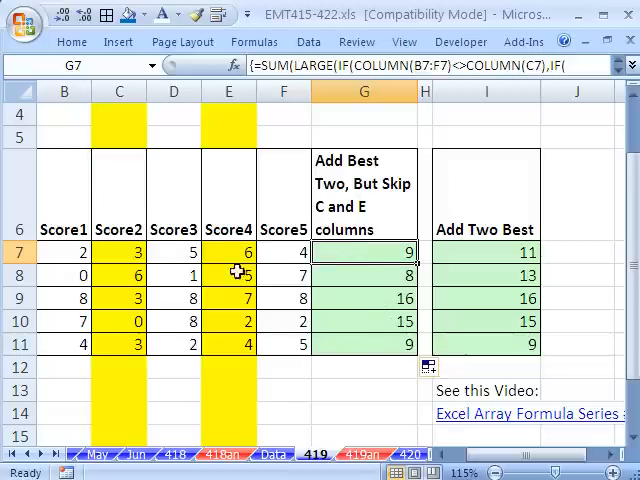
mouse_move(470, 358)
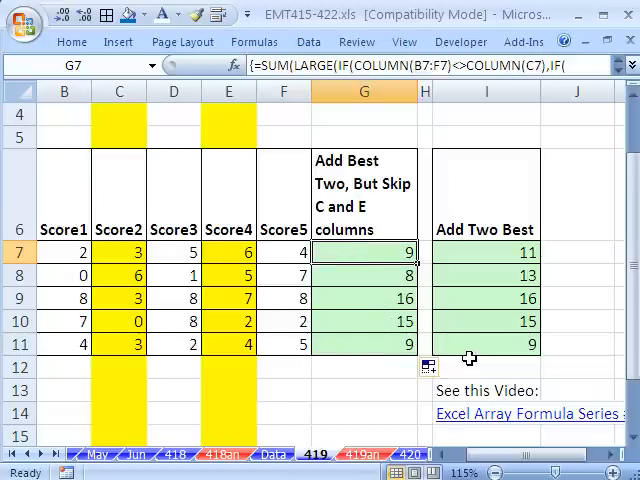